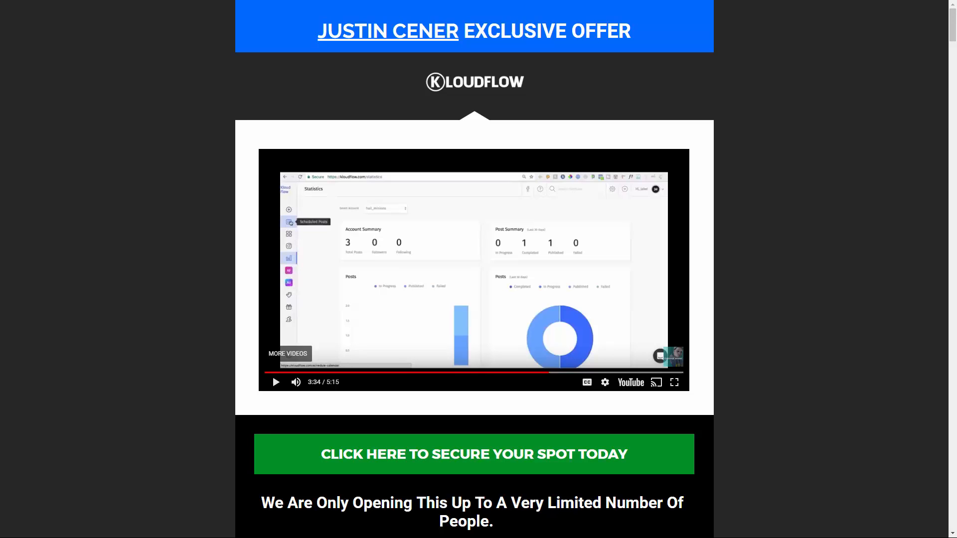
mouse_move(155, 431)
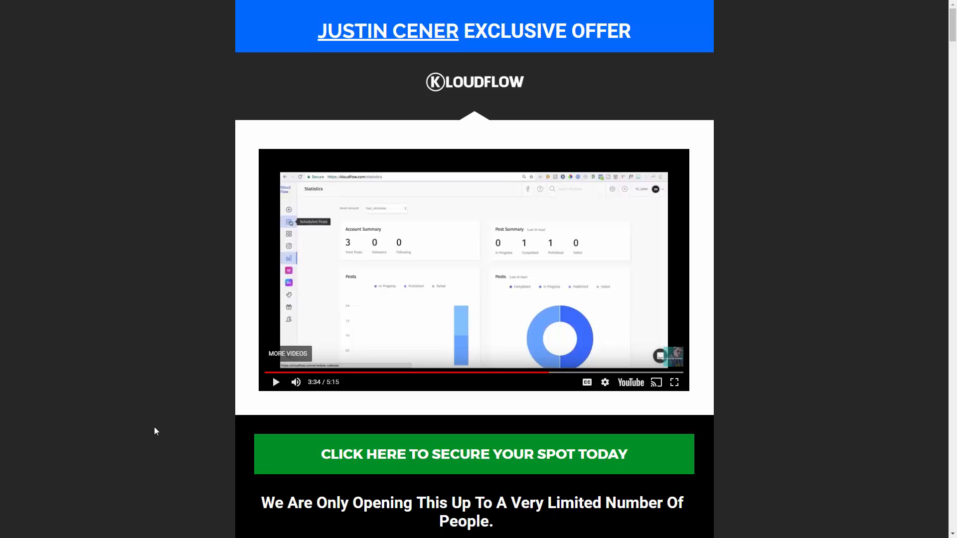
Scroll past the offer video, reviews, sales letter and beta tester results to Step 1: Easy Setup
scroll("down", 3)
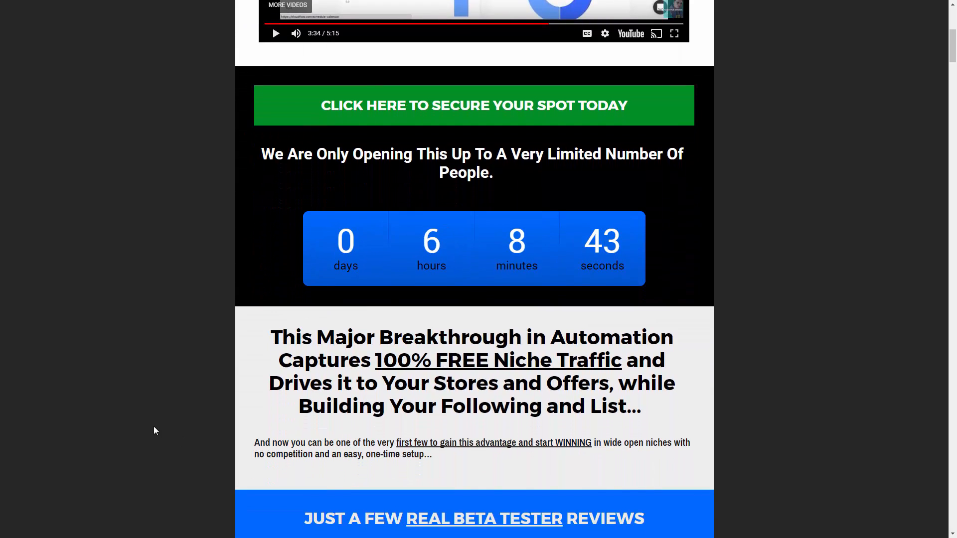
scroll("down", 3)
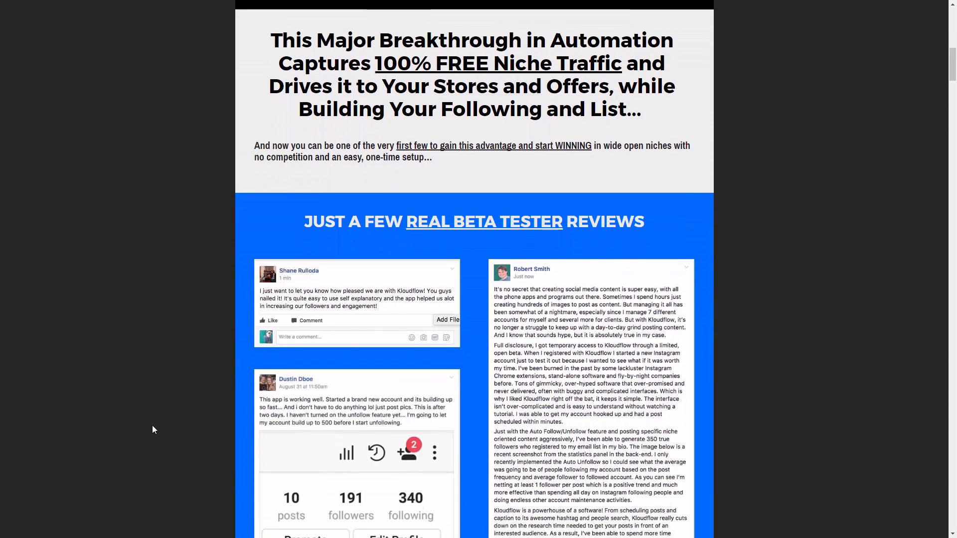
scroll("down", 3)
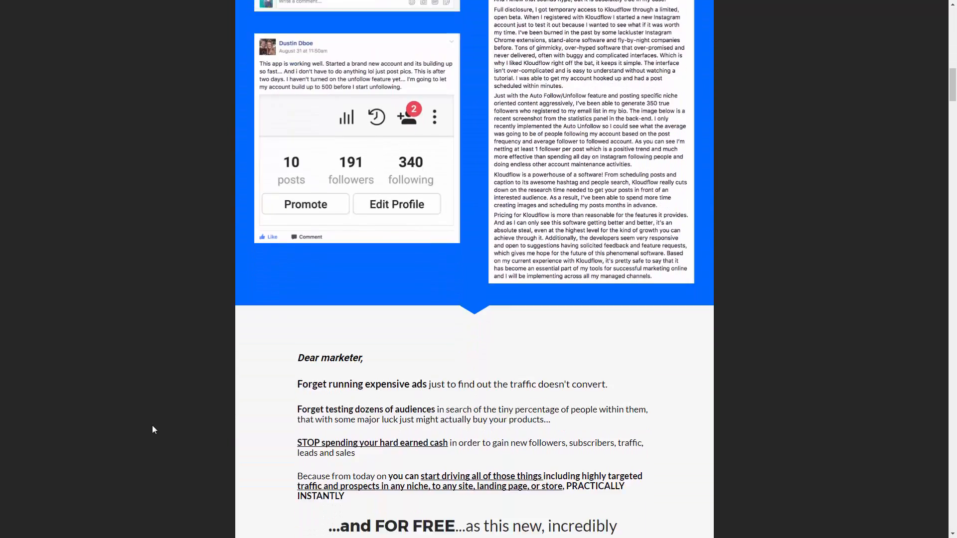
scroll("down", 3)
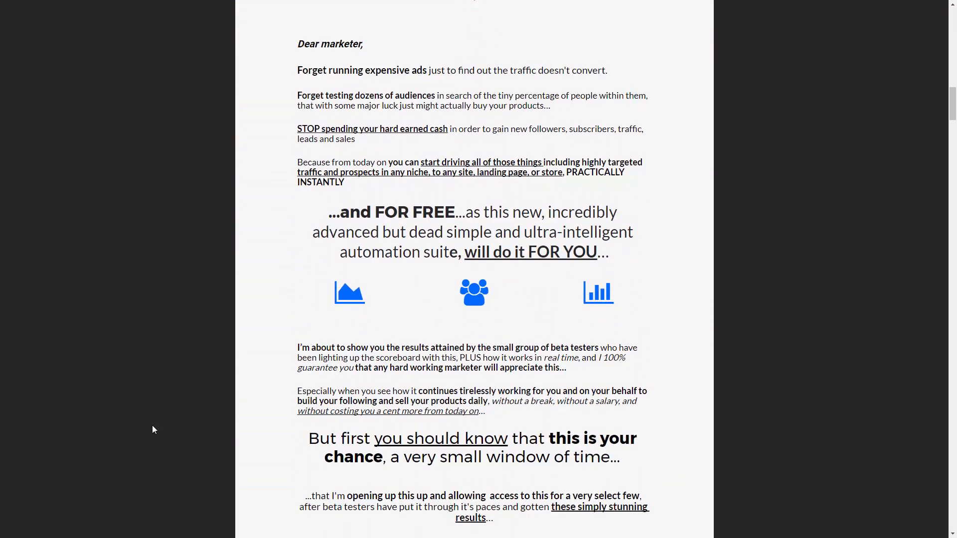
scroll("down", 3)
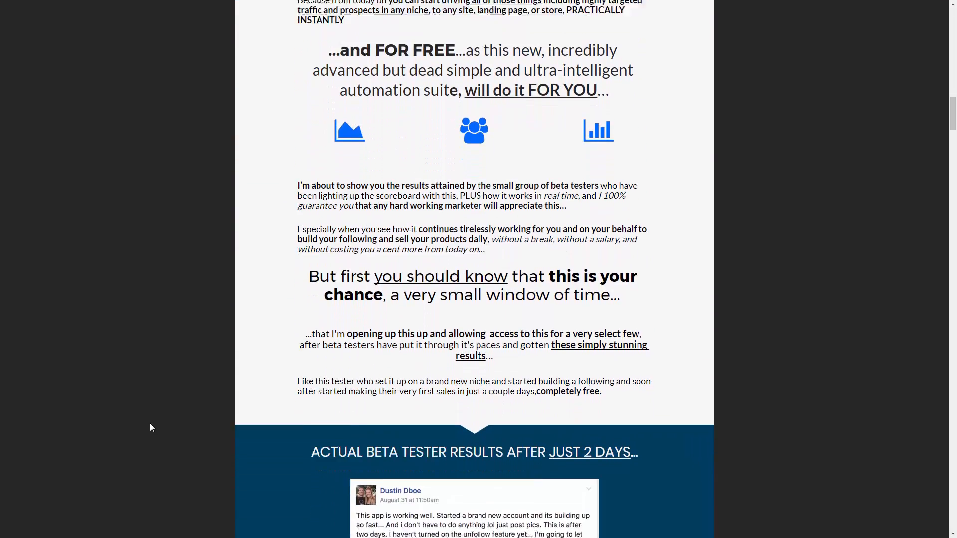
scroll("down", 3)
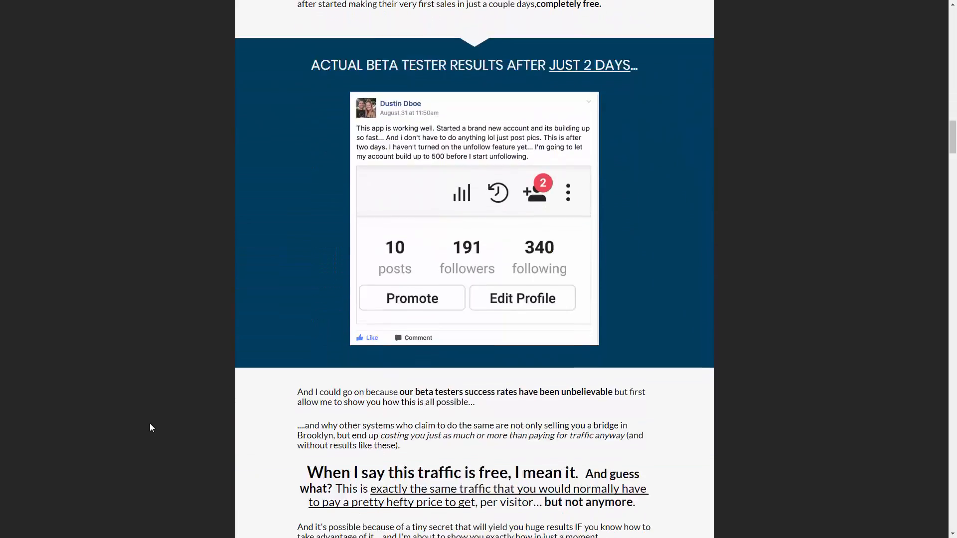
scroll("down", 3)
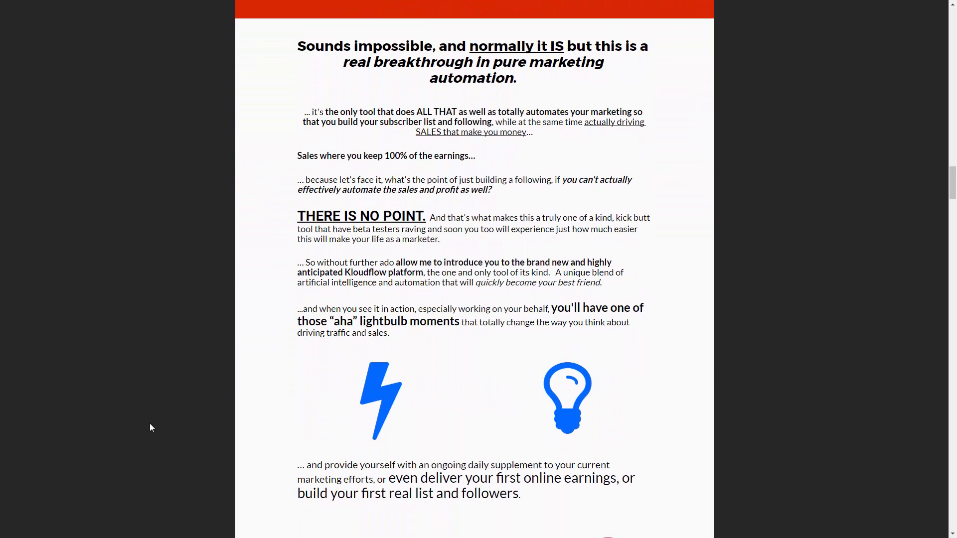
scroll("down", 3)
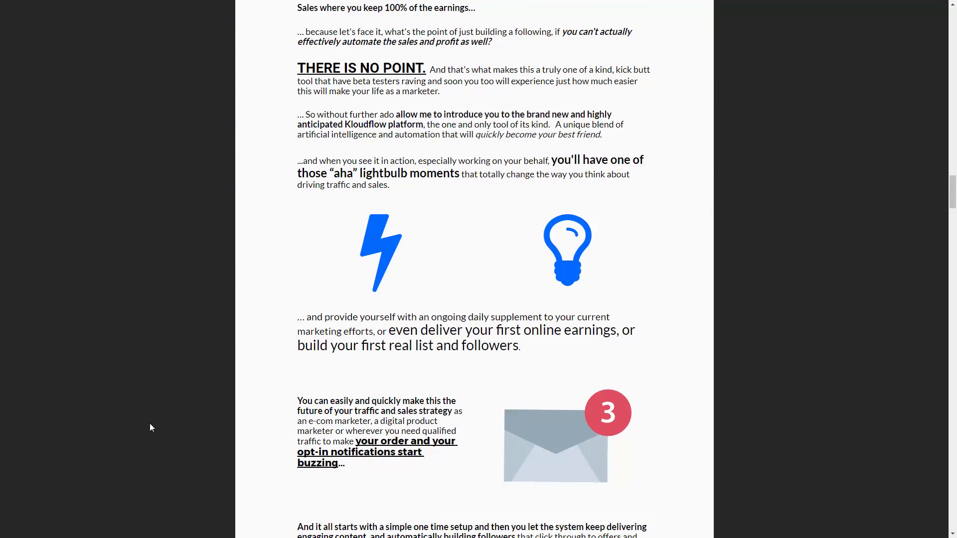
scroll("down", 3)
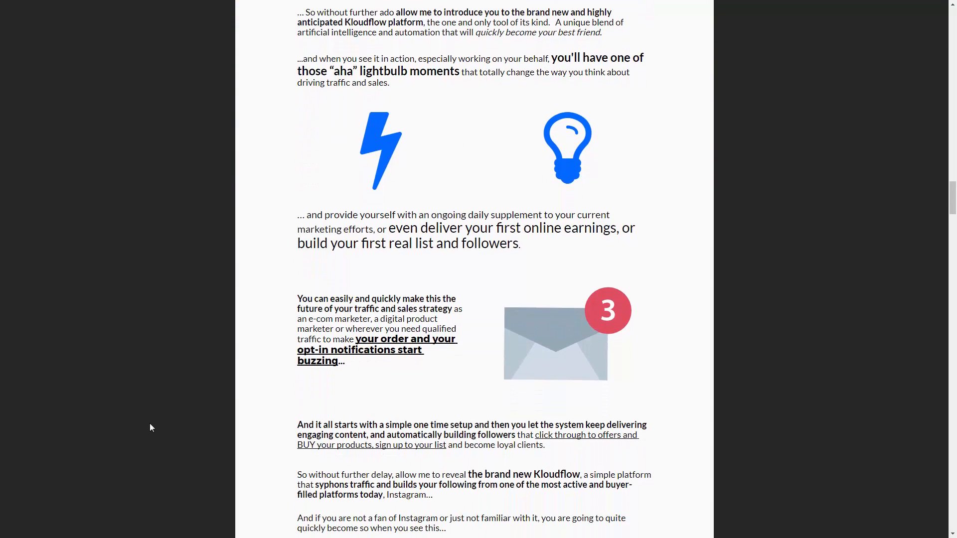
scroll("down", 3)
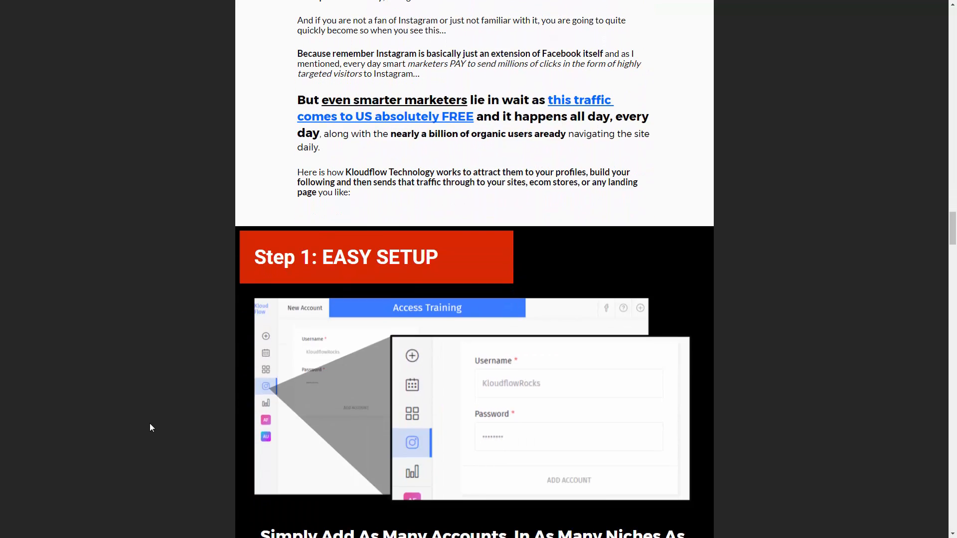
Scroll past the account-setup description to the Step 2: Add Your Content Once heading
scroll("down", 3)
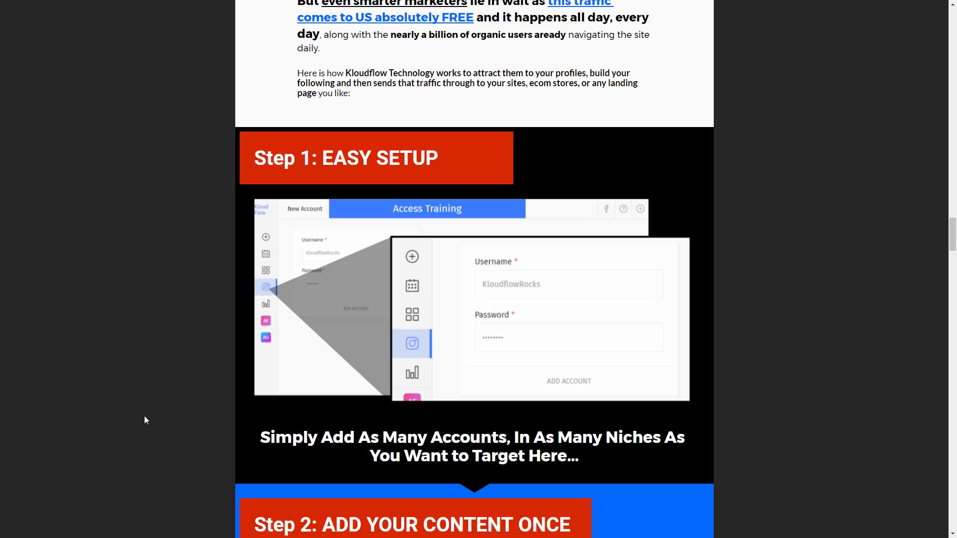
scroll("down", 3)
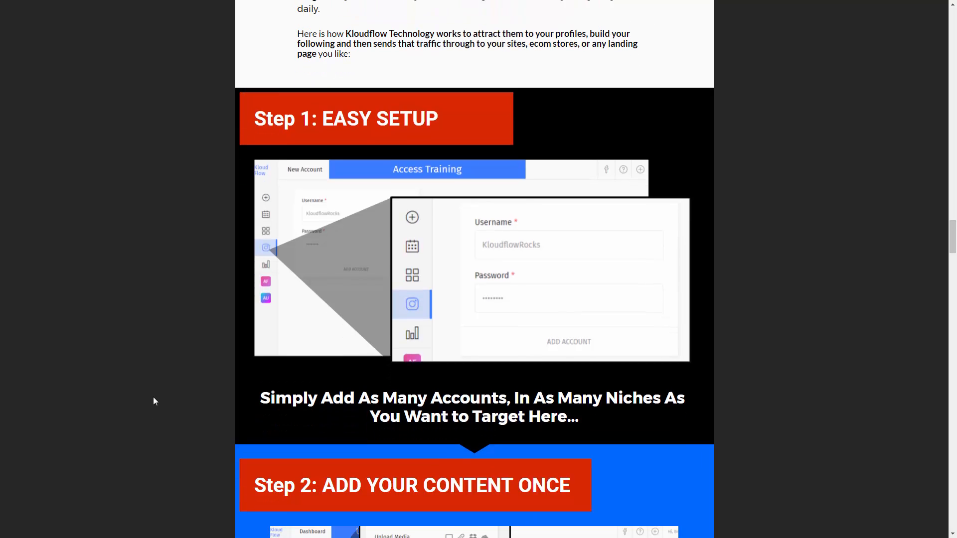
scroll("down", 3)
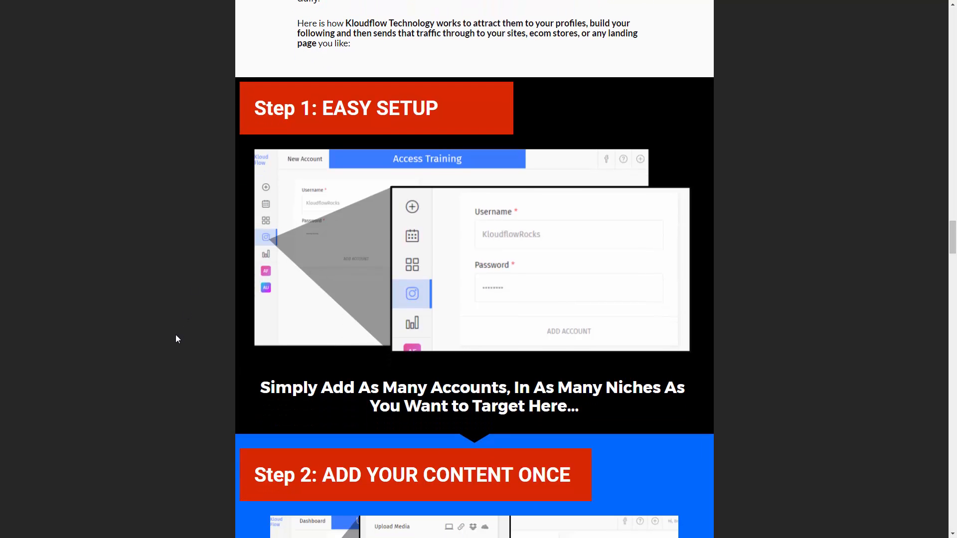
scroll("down", 3)
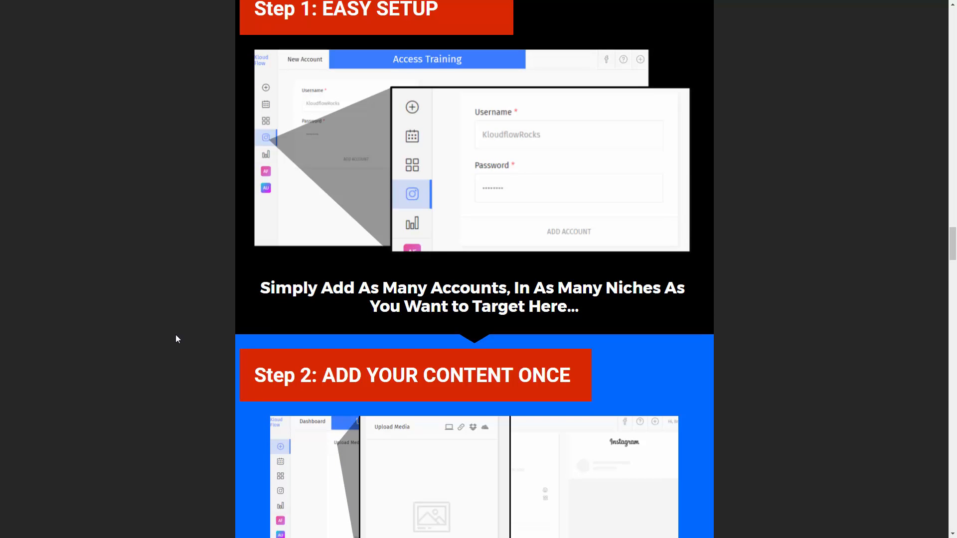
scroll("down", 3)
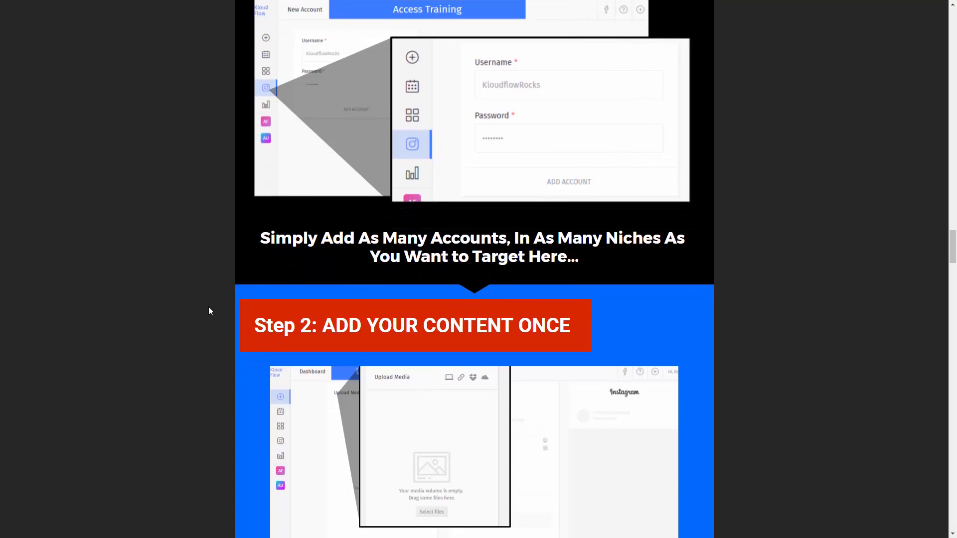
Scroll past the Step 2 screenshot and media-upload caption to Step 3: Automate Your Offers
scroll("down", 3)
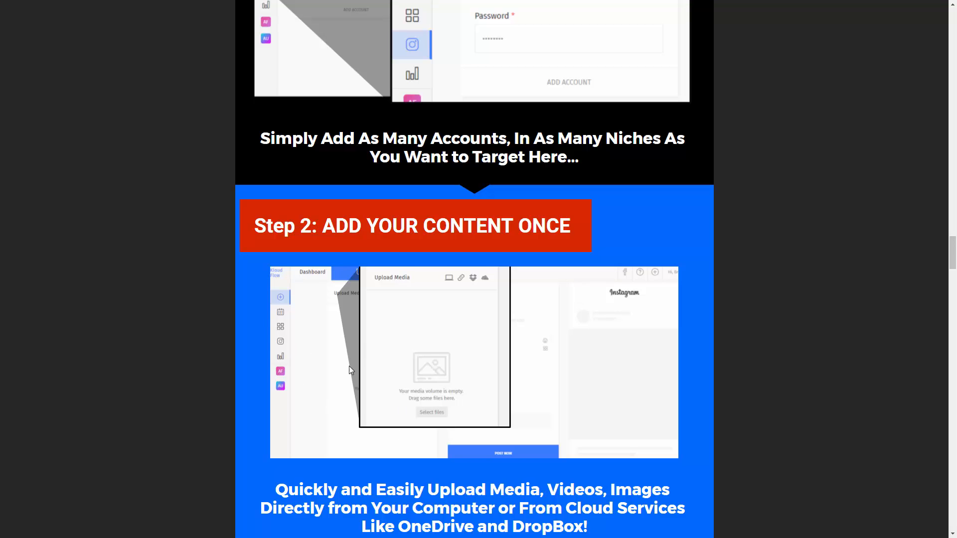
scroll("down", 3)
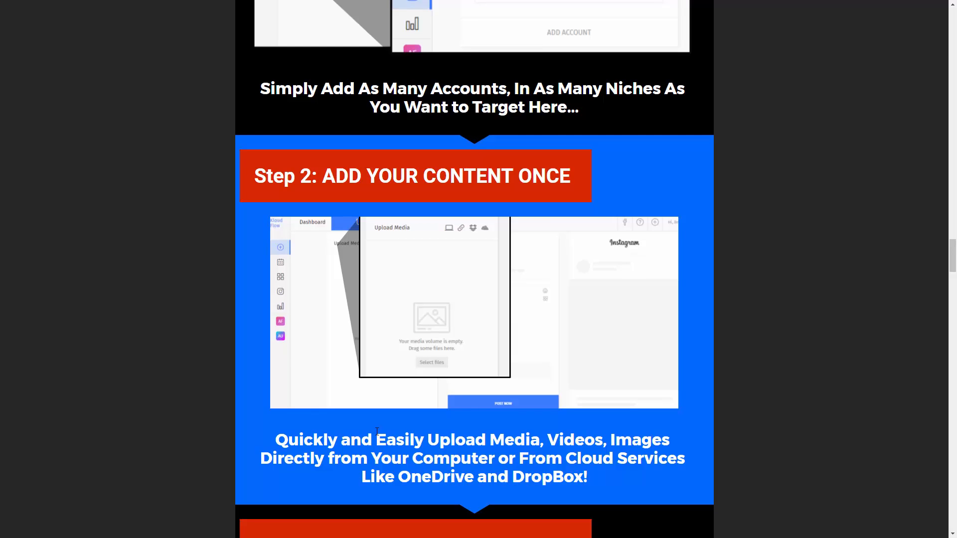
mouse_move(316, 400)
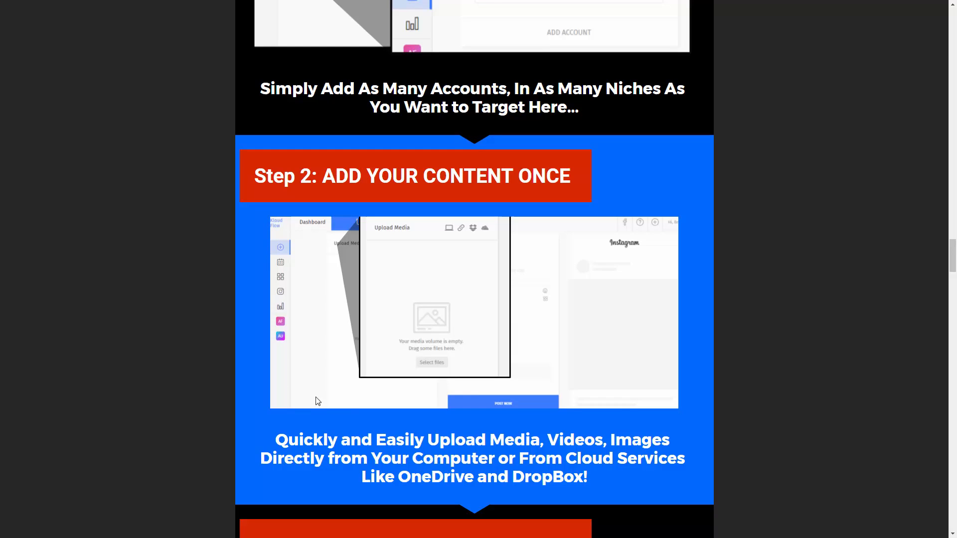
mouse_move(343, 276)
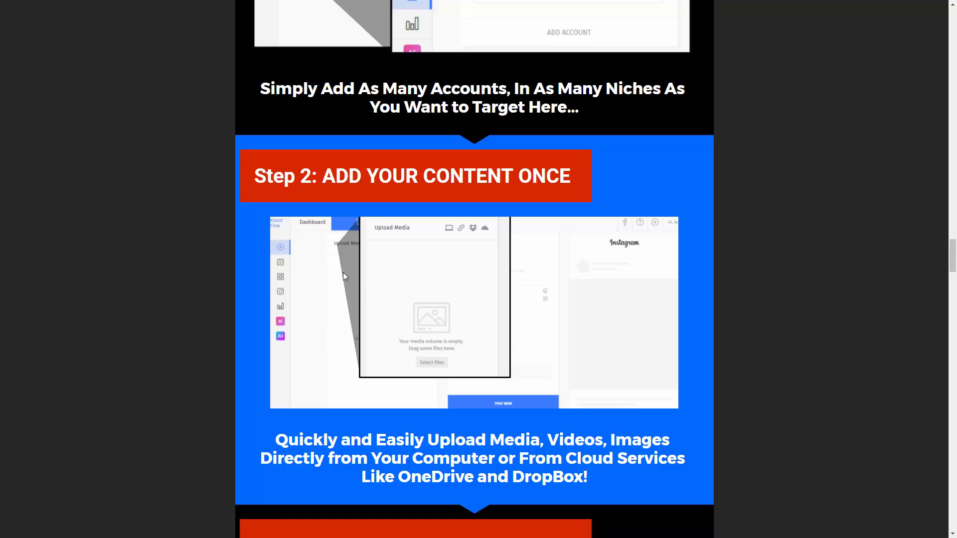
scroll("down", 3)
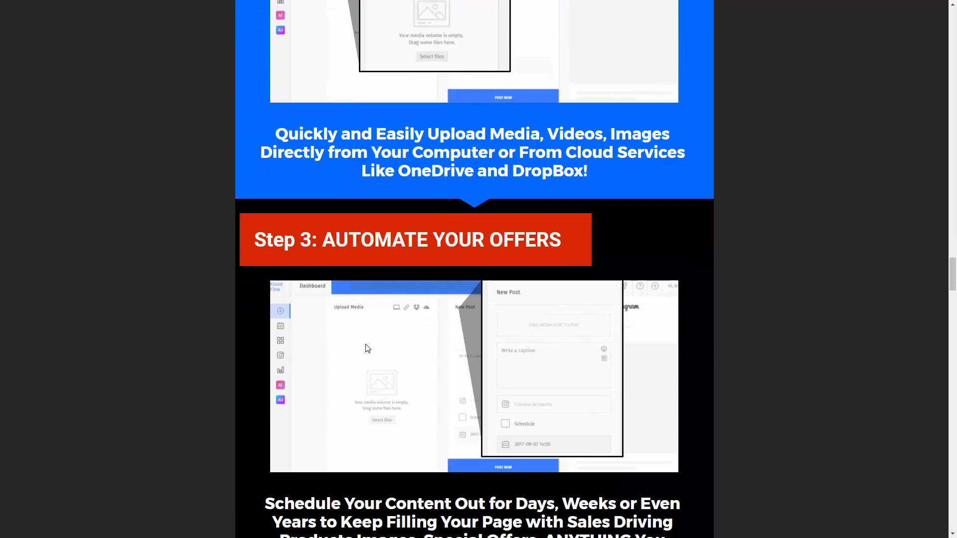
Scroll past the Step 3 screenshot and scheduling text to Step 4: Capture Free Traffic
scroll("down", 3)
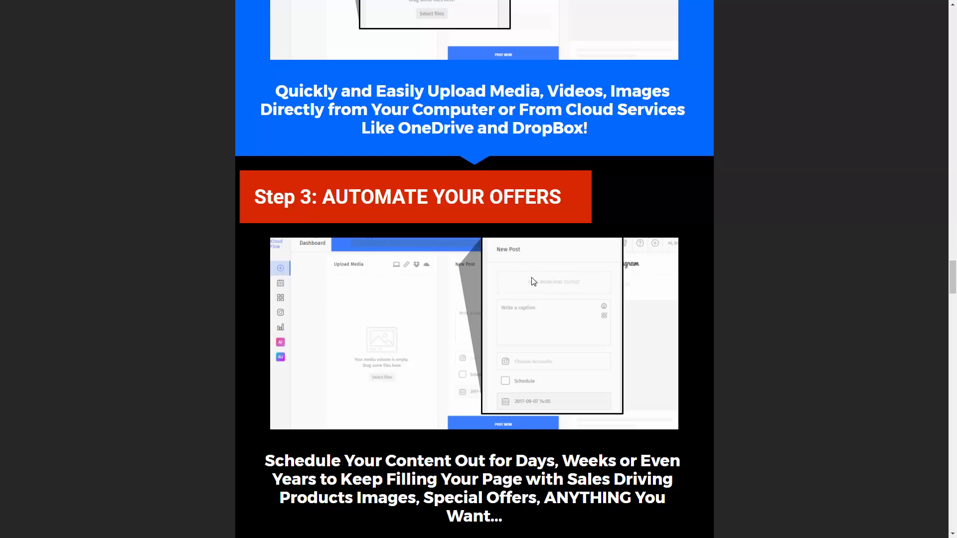
mouse_move(519, 356)
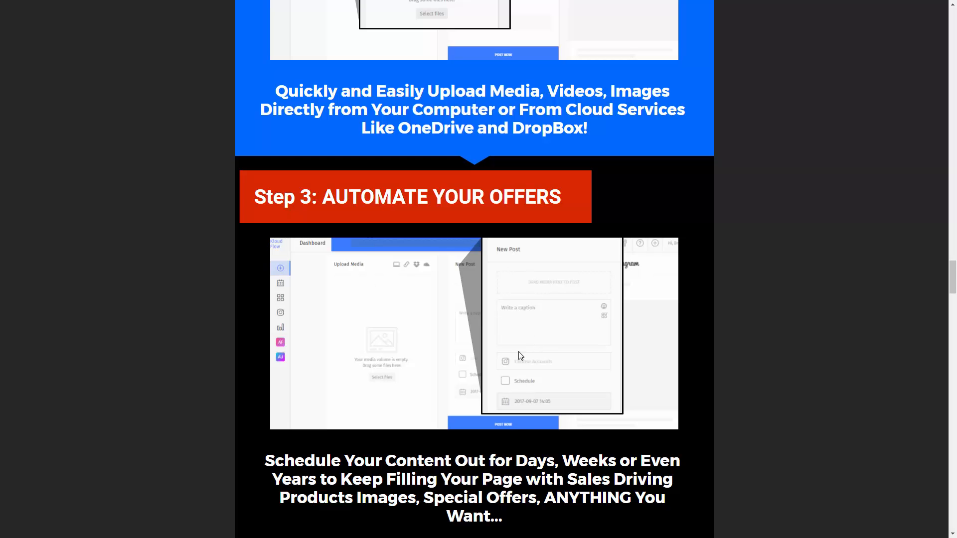
mouse_move(338, 297)
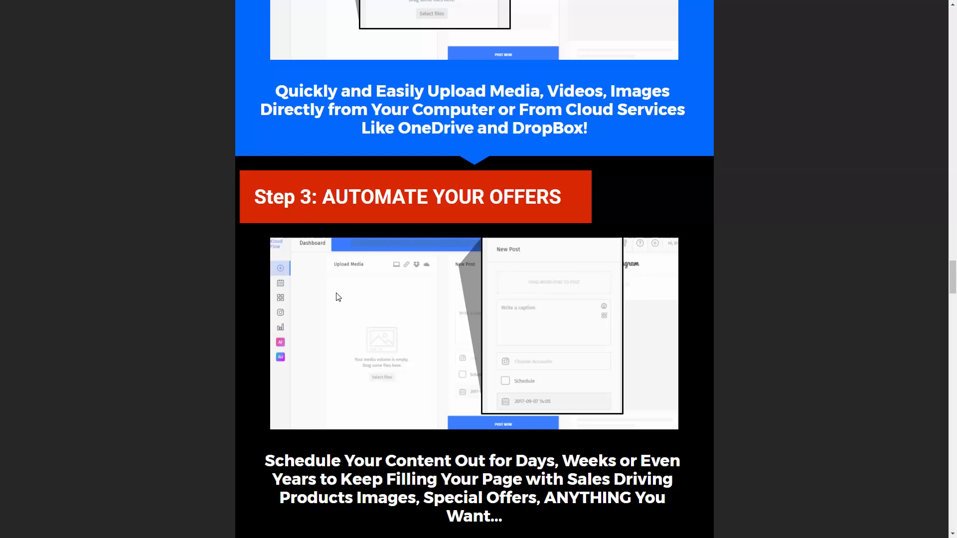
mouse_move(209, 329)
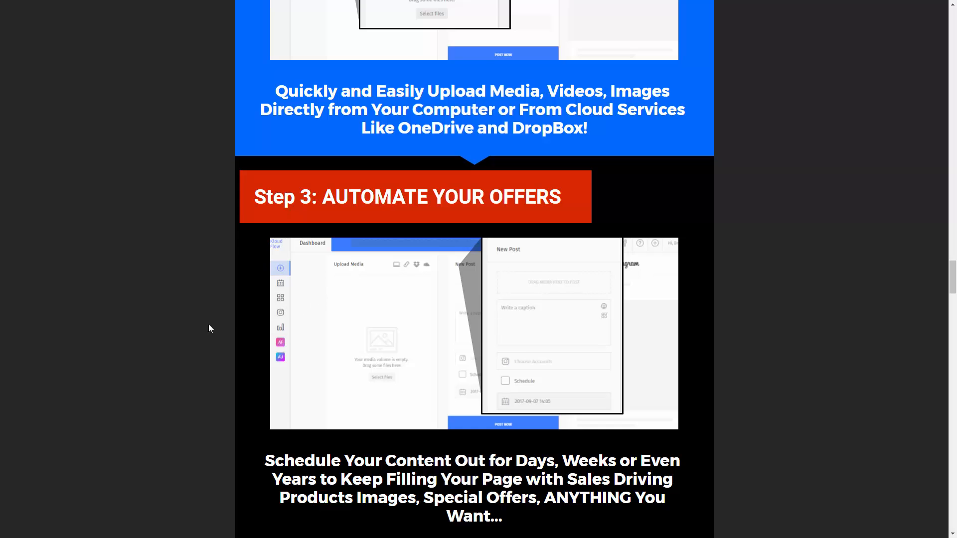
mouse_move(559, 401)
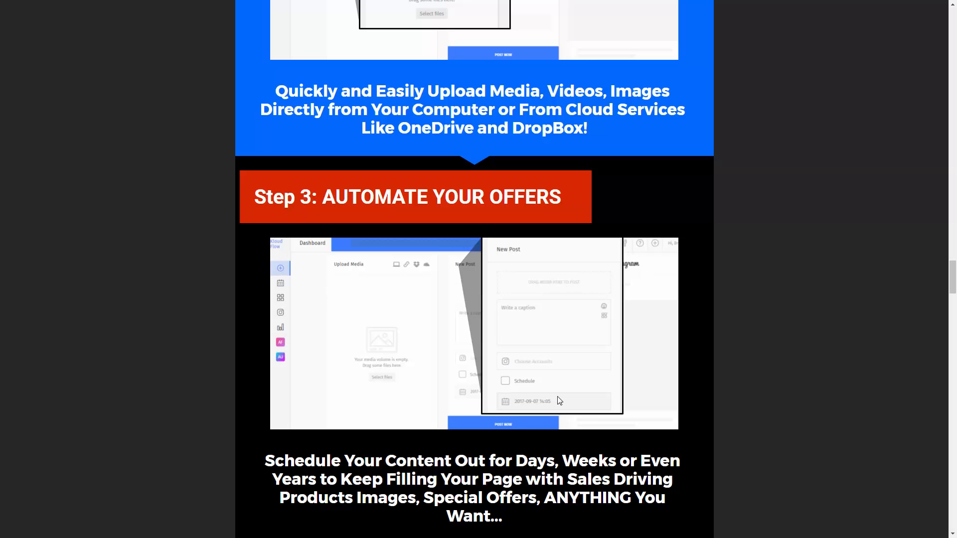
scroll("down", 3)
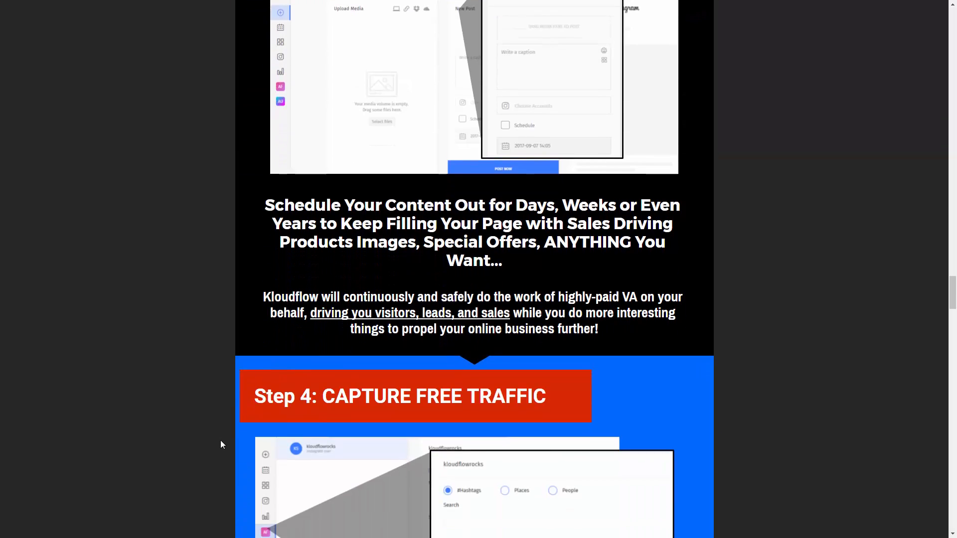
scroll("down", 3)
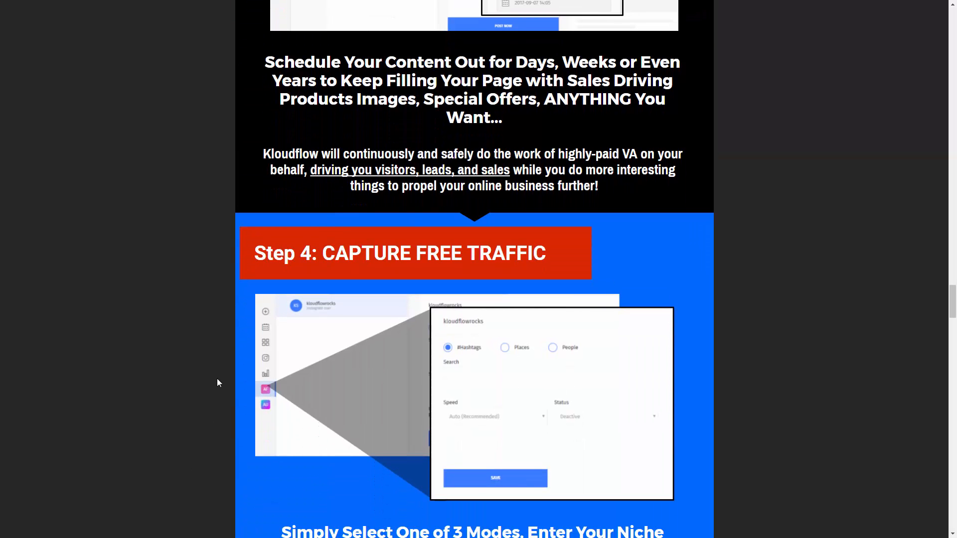
Scroll to show Step 4's screenshot and its automatic follower-targeting description
scroll("down", 3)
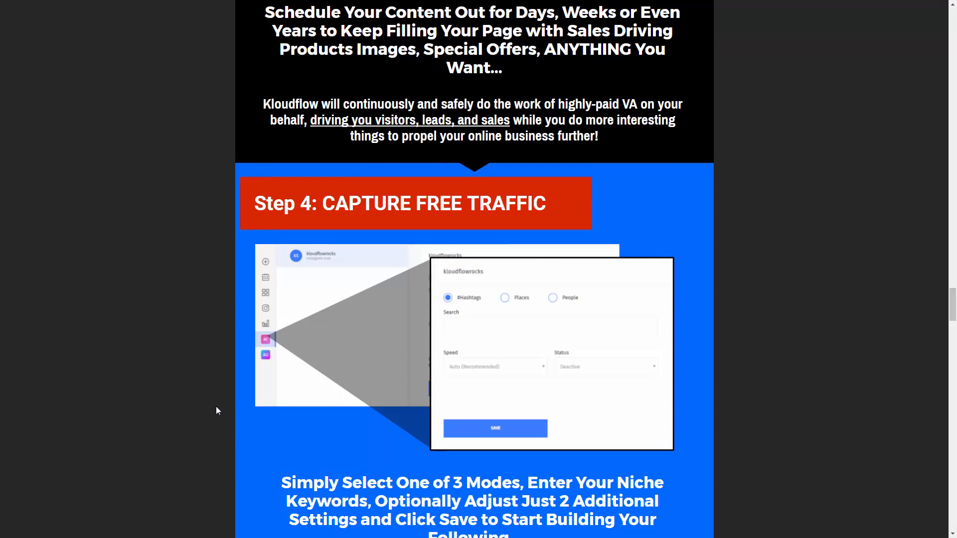
scroll("down", 3)
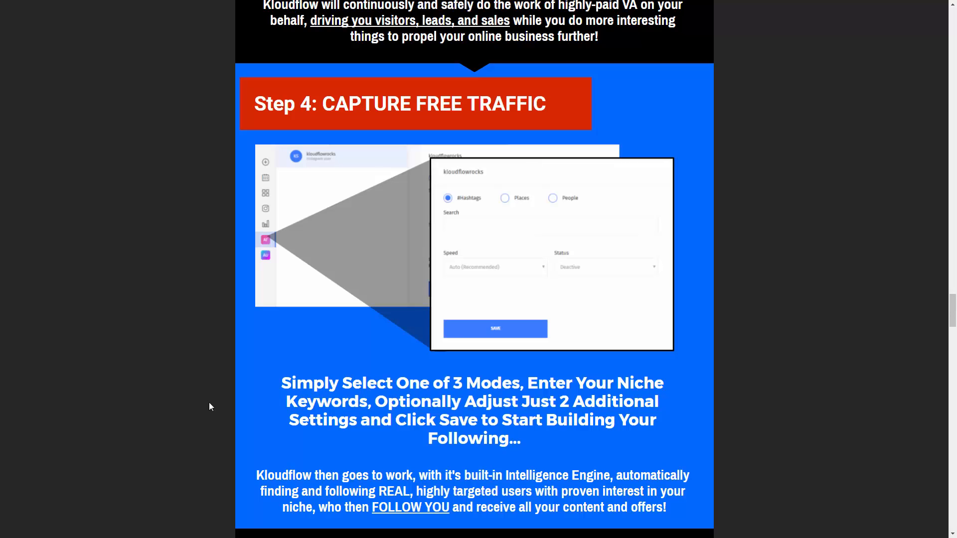
mouse_move(497, 526)
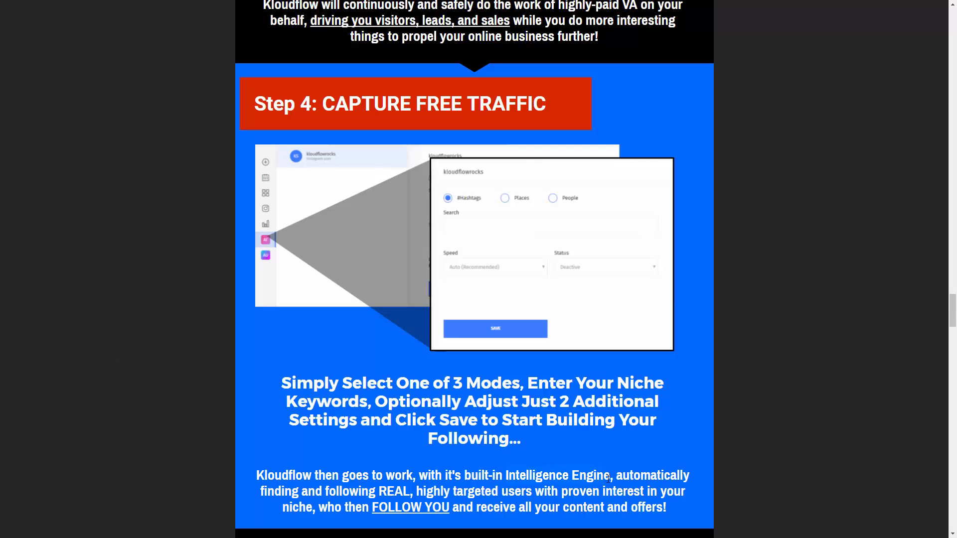
mouse_move(439, 228)
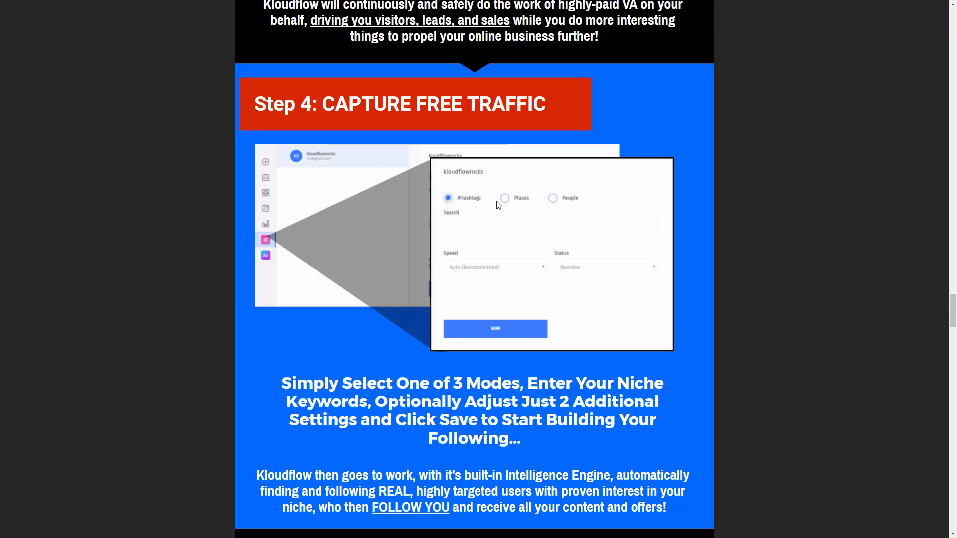
mouse_move(562, 207)
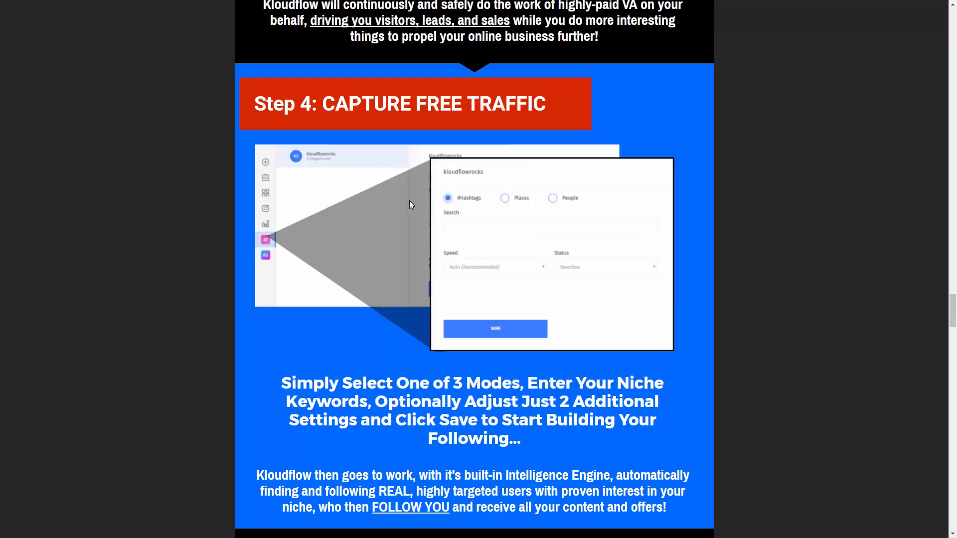
mouse_move(457, 209)
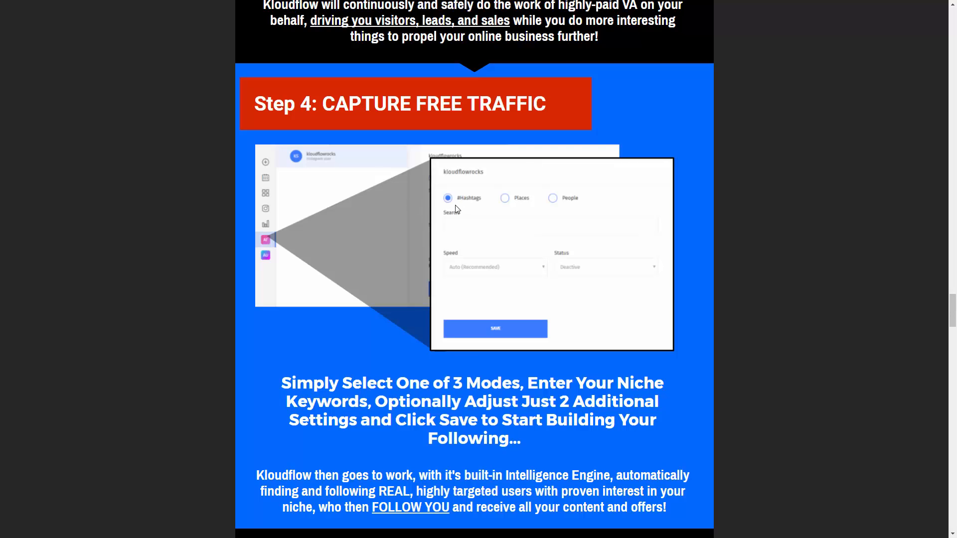
mouse_move(450, 204)
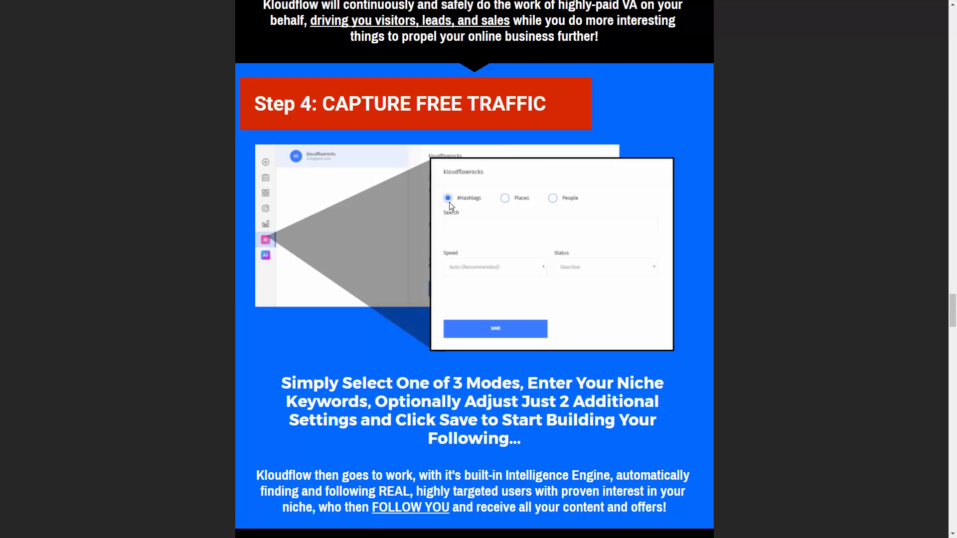
mouse_move(485, 244)
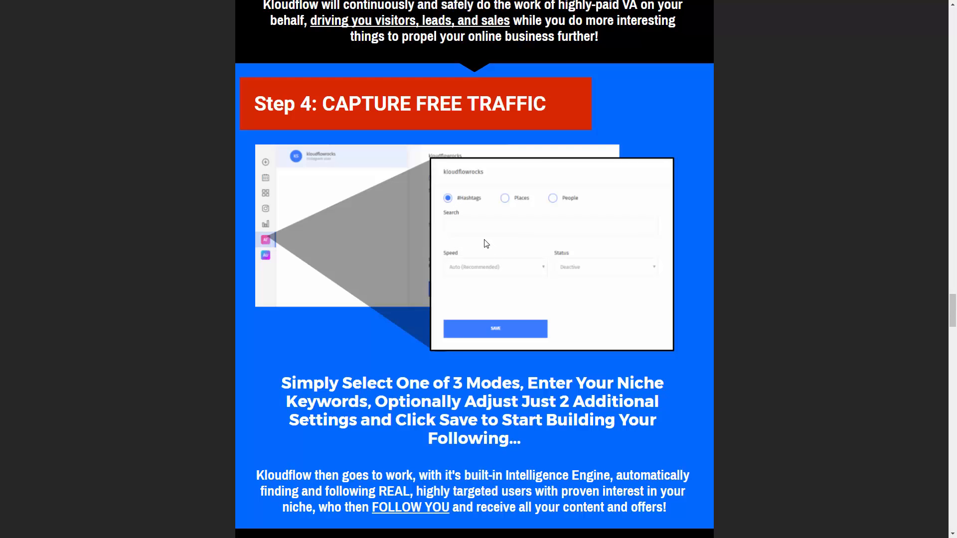
mouse_move(489, 199)
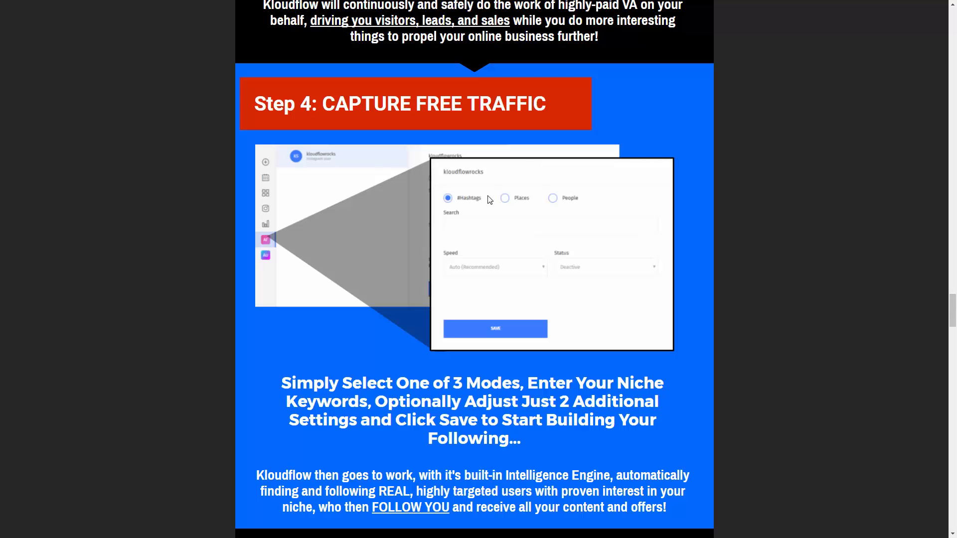
Scroll through follower cleaning, results tracking, caption templates and any-device sections to 'And MANY More'
scroll("up", 3)
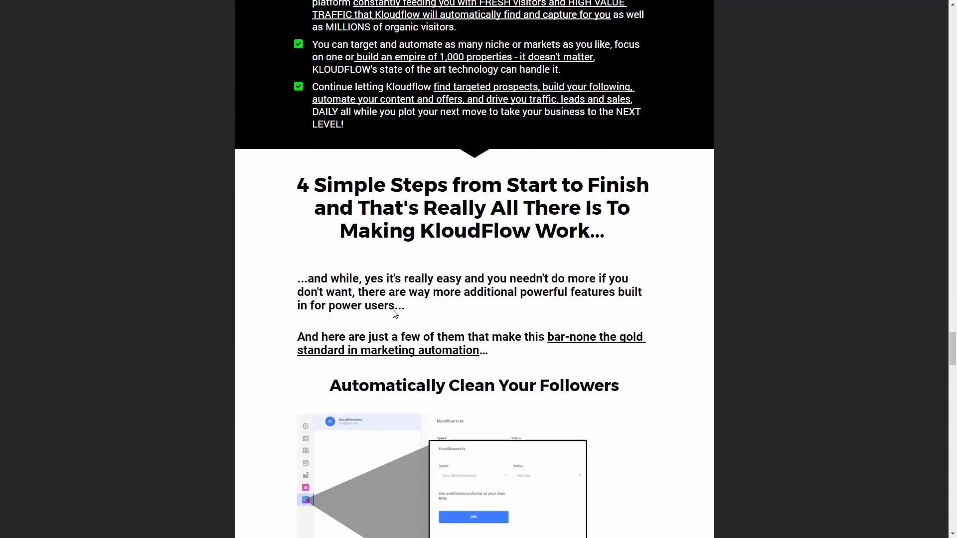
scroll("down", 3)
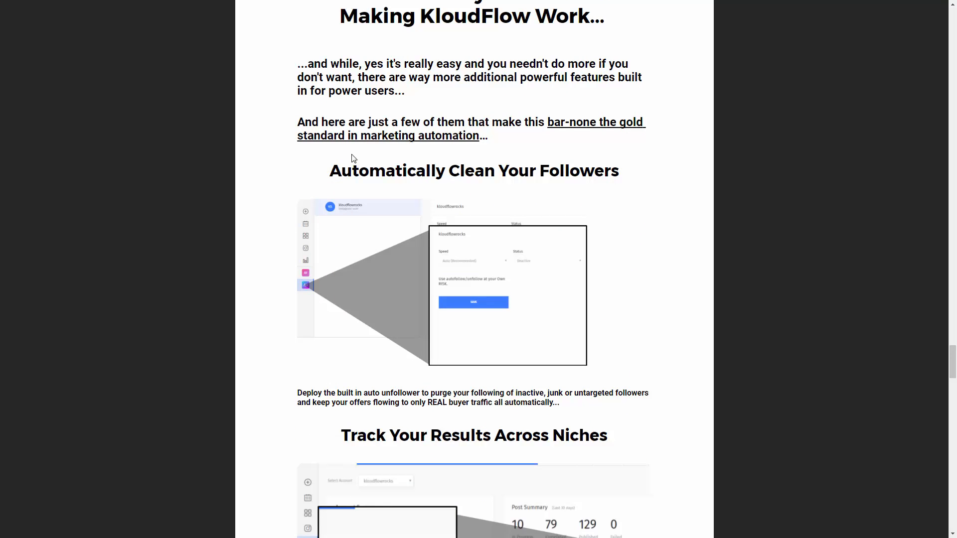
scroll("down", 3)
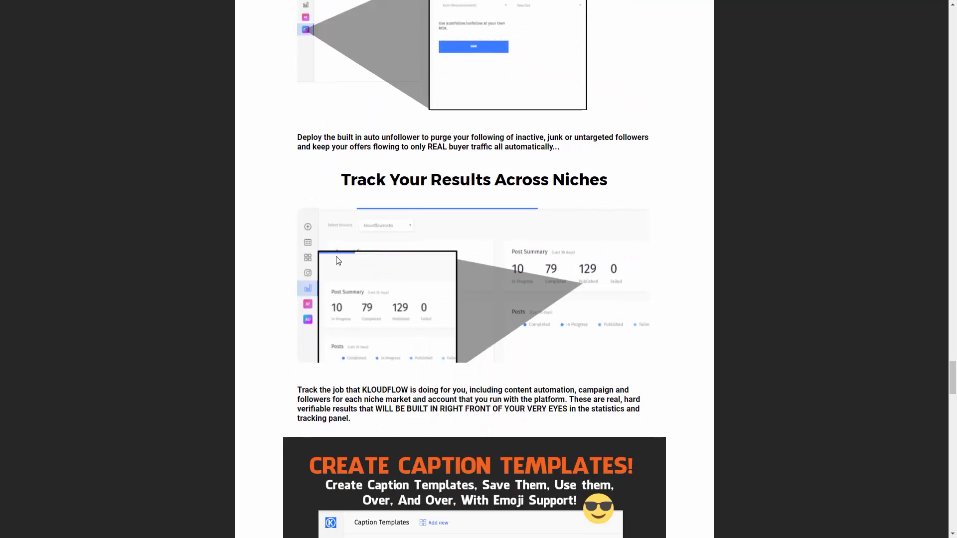
scroll("down", 3)
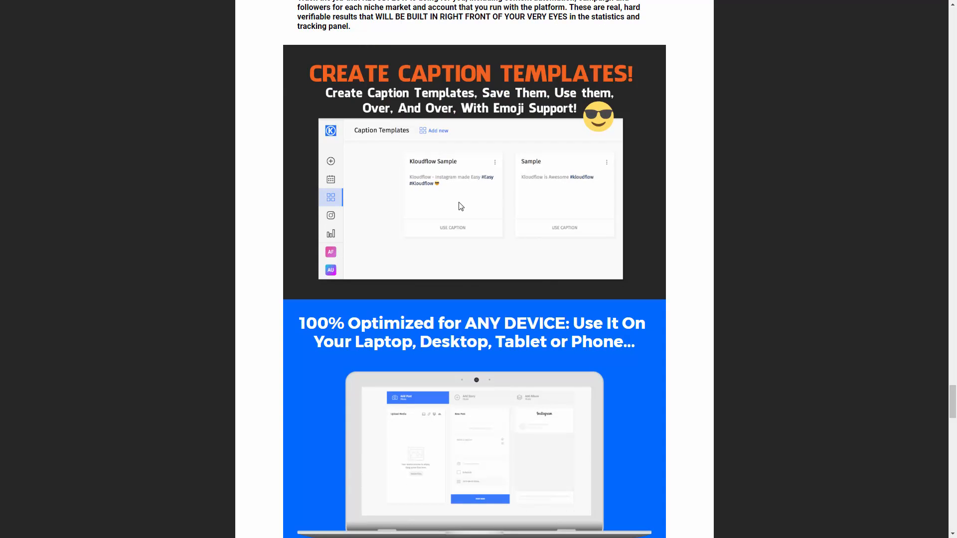
scroll("down", 3)
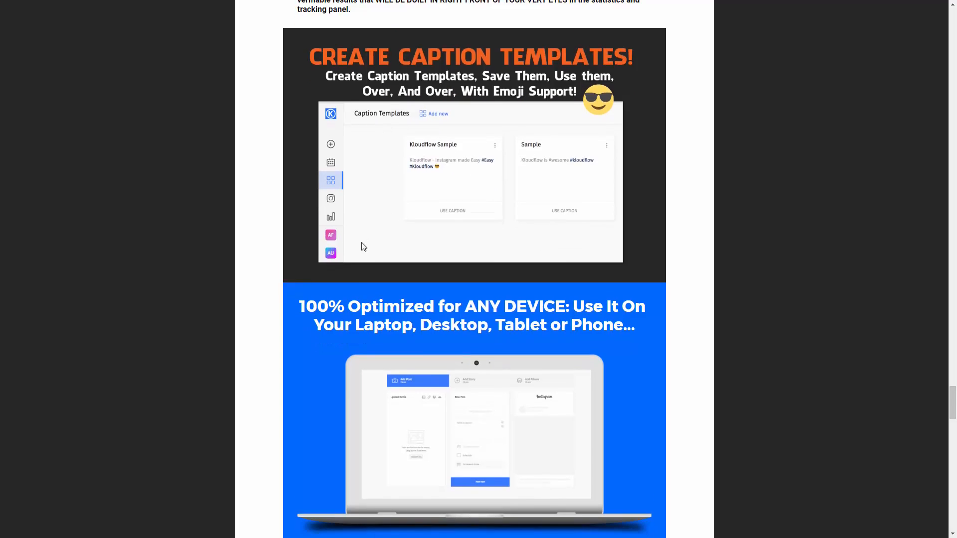
scroll("down", 3)
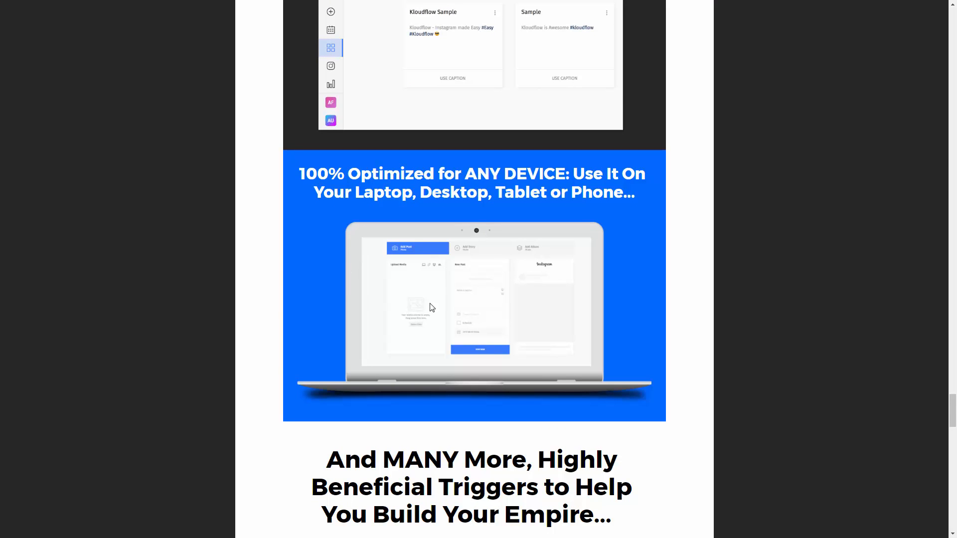
Scroll to the 'Automate Your Instagram Marketing with Kloudflow' reasons section on the bonus page
scroll("up", 3)
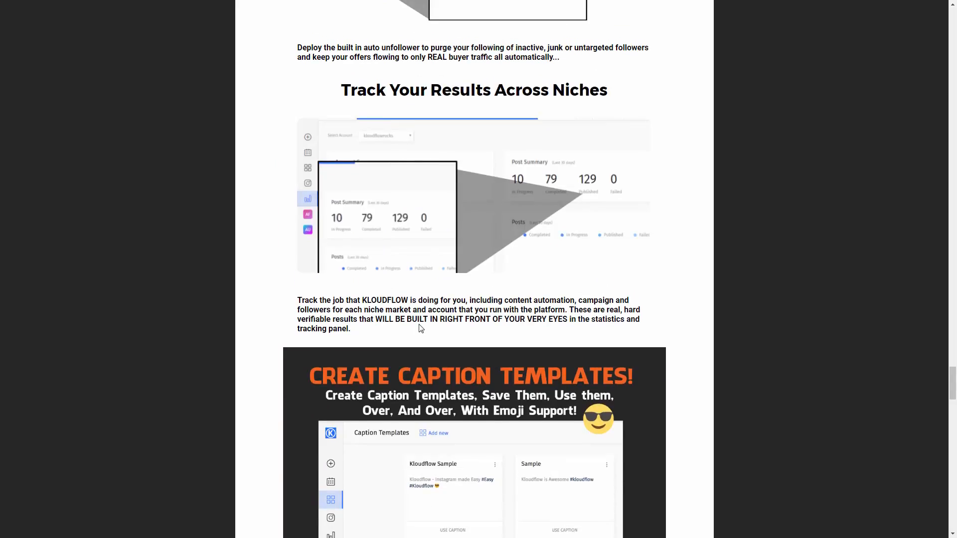
scroll("down", 3)
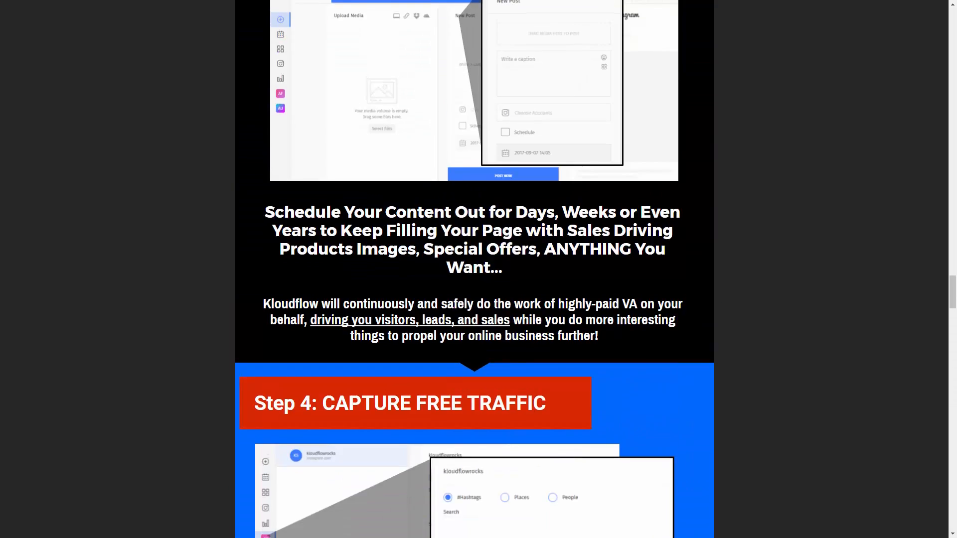
scroll("up", 3)
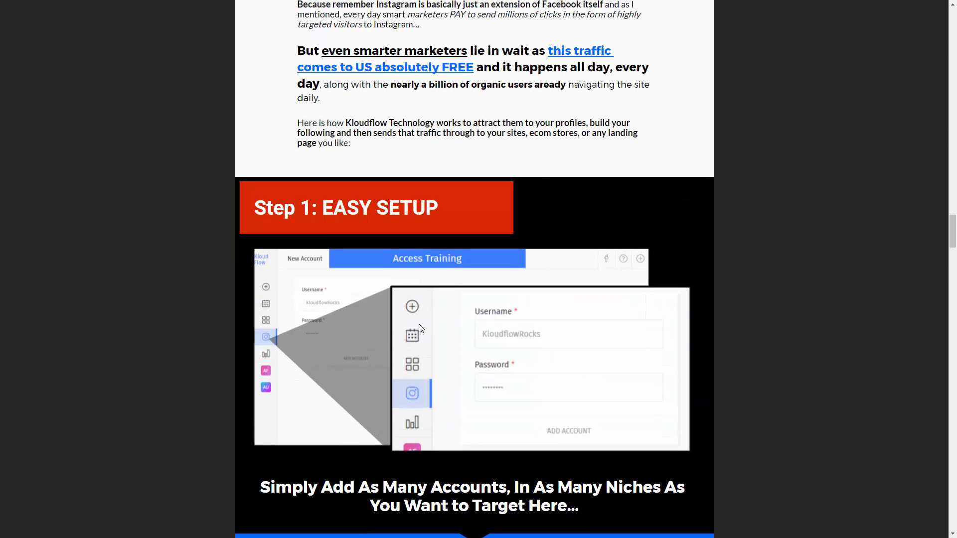
scroll("down", 3)
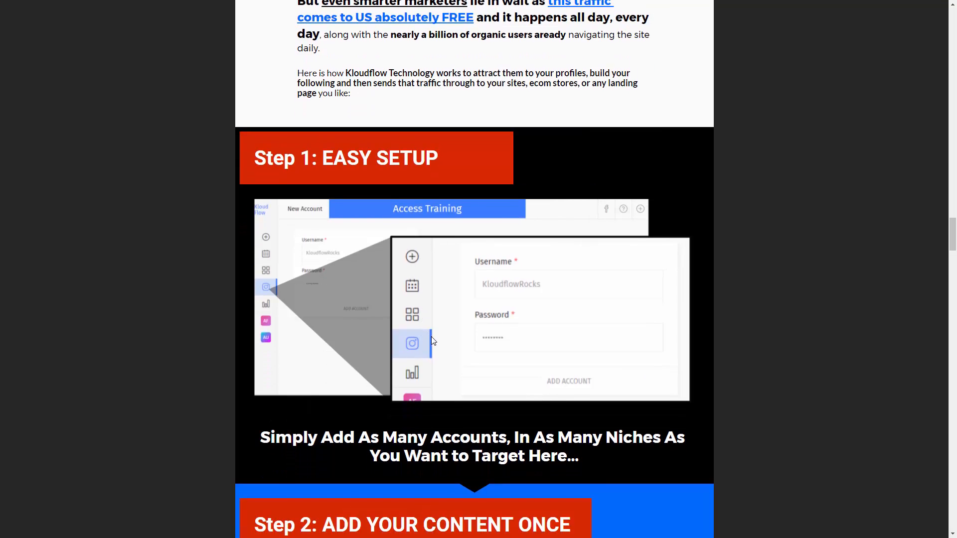
scroll("down", 3)
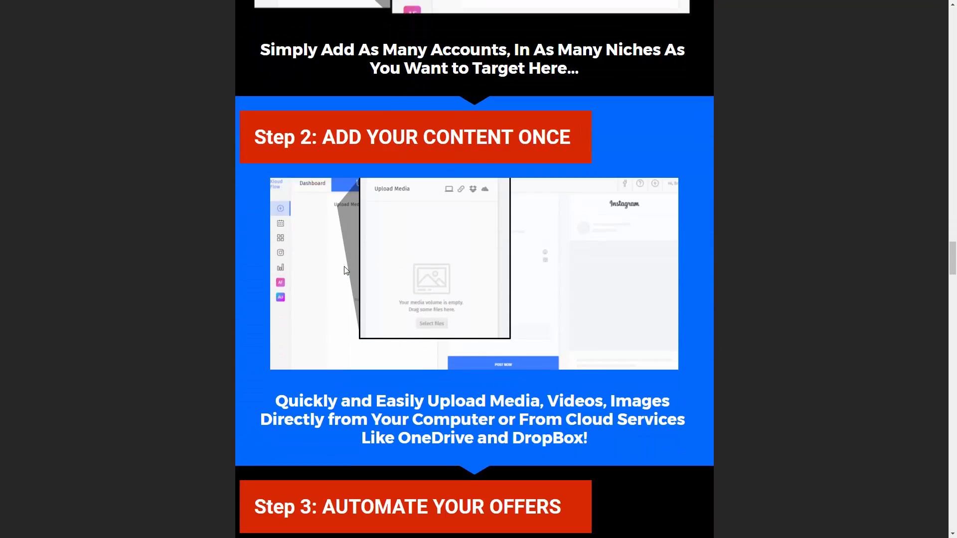
scroll("down", 3)
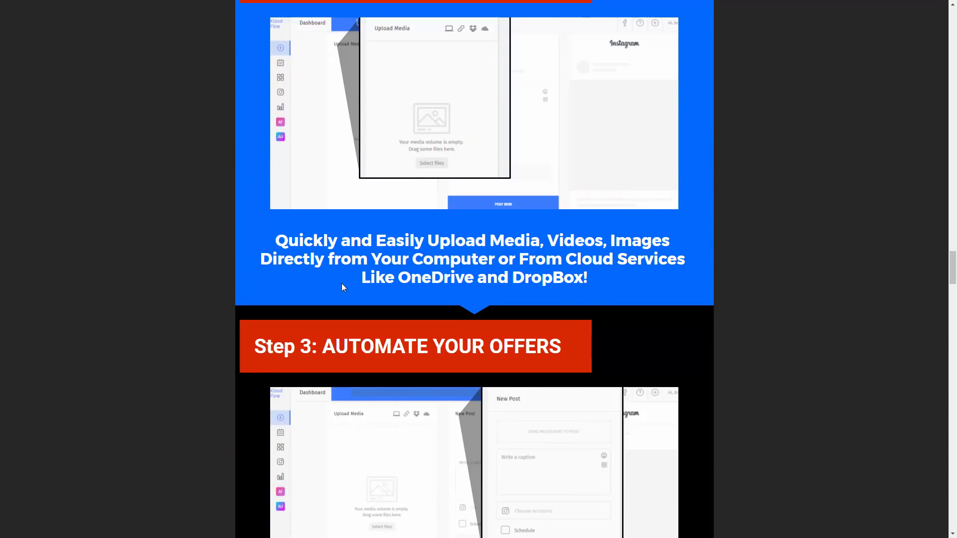
scroll("down", 3)
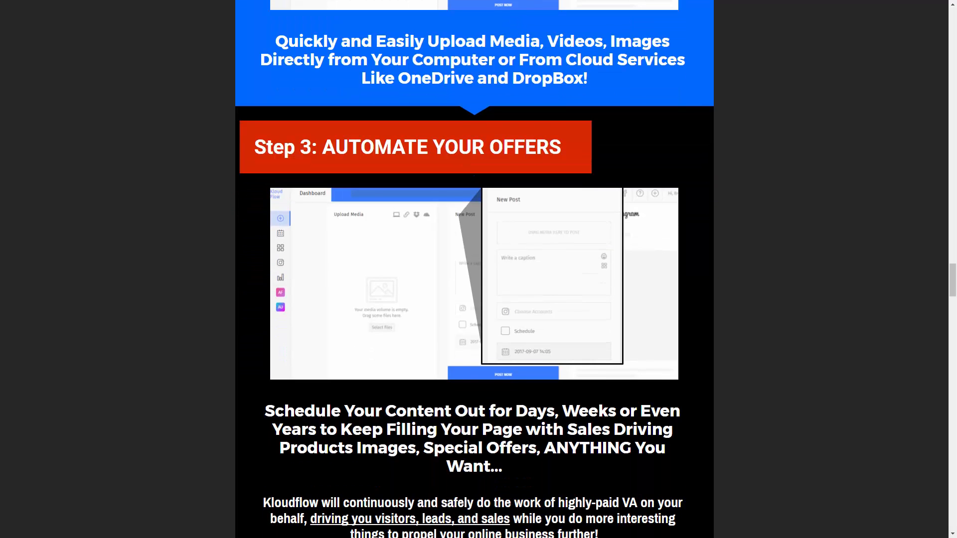
scroll("down", 3)
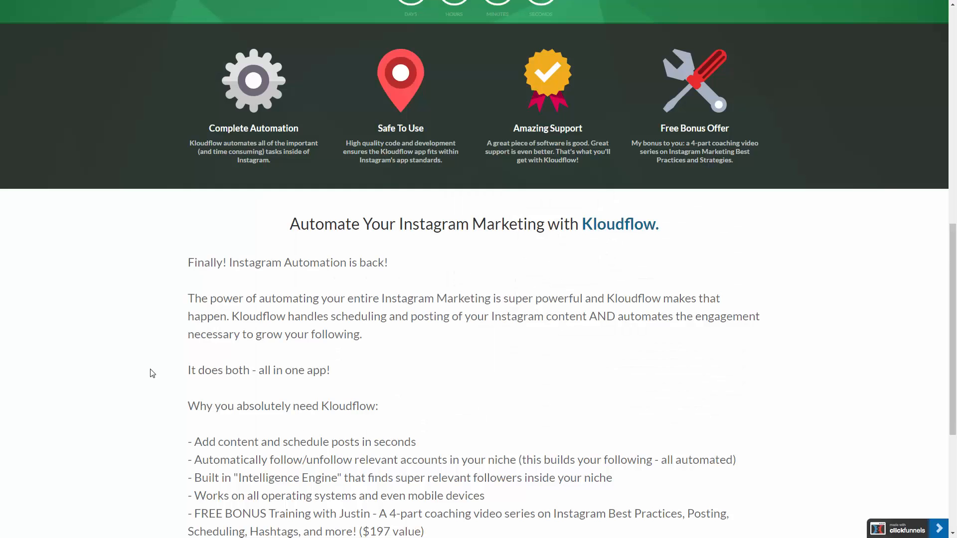
Scroll to the Get Kloudflow + My Bonus Training Now offer and clear the bonus-training highlight
scroll("down", 3)
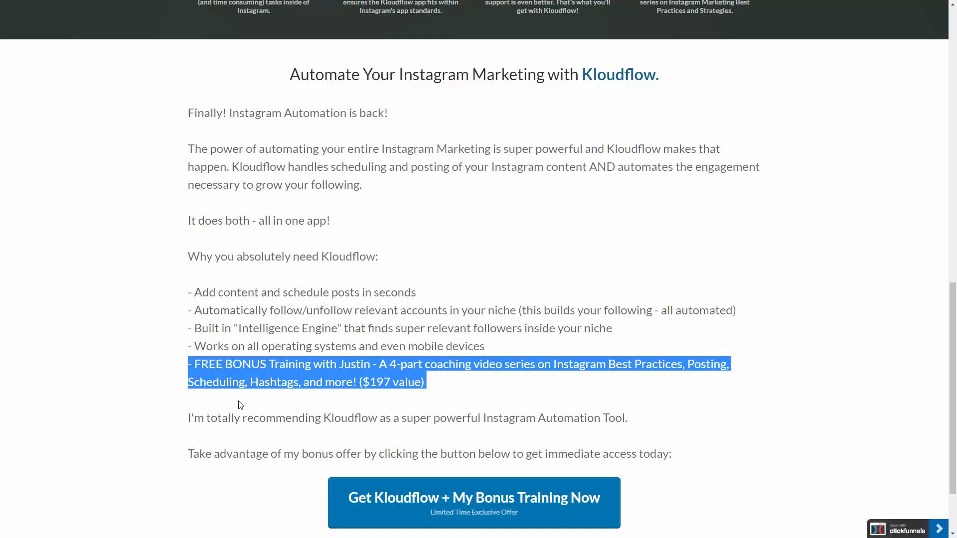
left_click(238, 405)
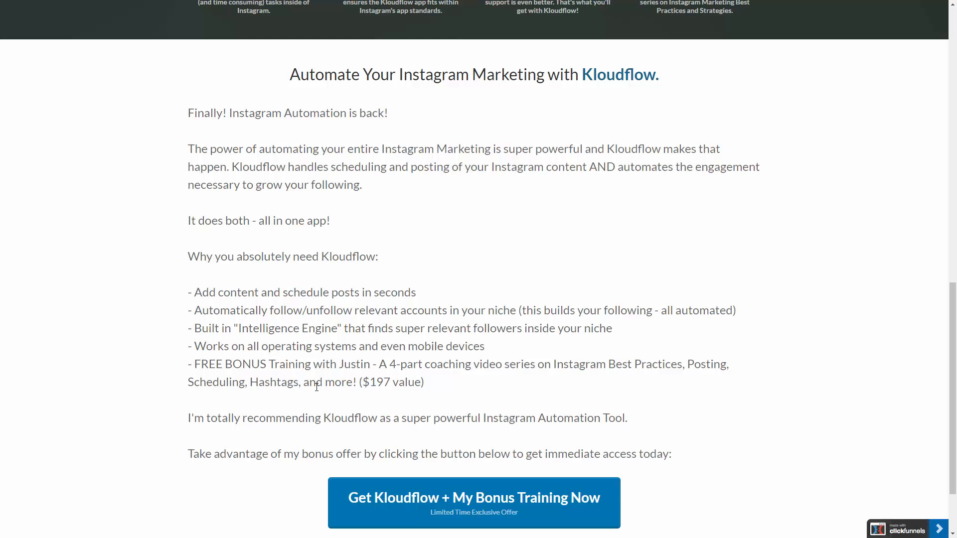
mouse_move(351, 395)
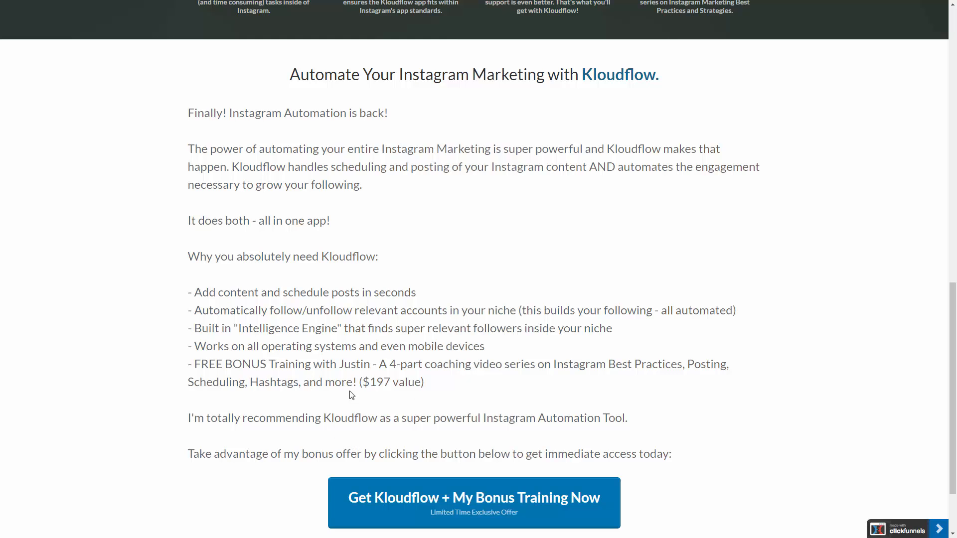